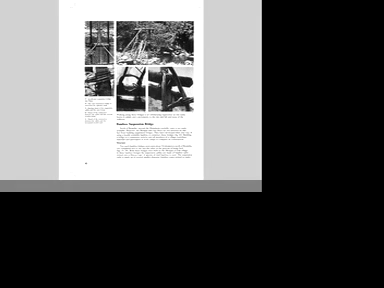
{"action": "scroll", "scroll_direction": "down", "scroll_amount": 3}
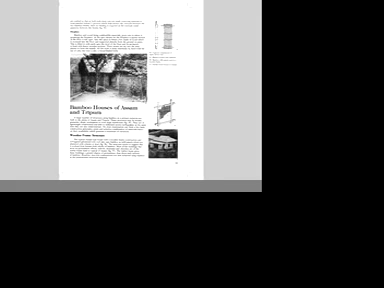
{"action": "scroll", "scroll_direction": "down", "scroll_amount": 3}
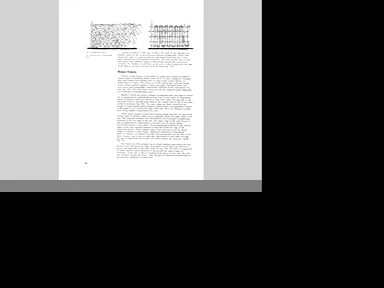
{"action": "scroll", "scroll_direction": "down", "scroll_amount": 3}
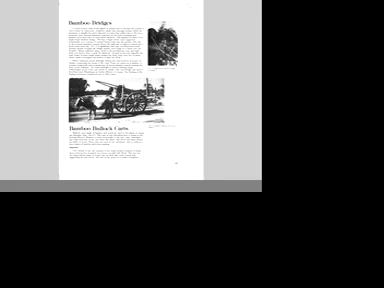